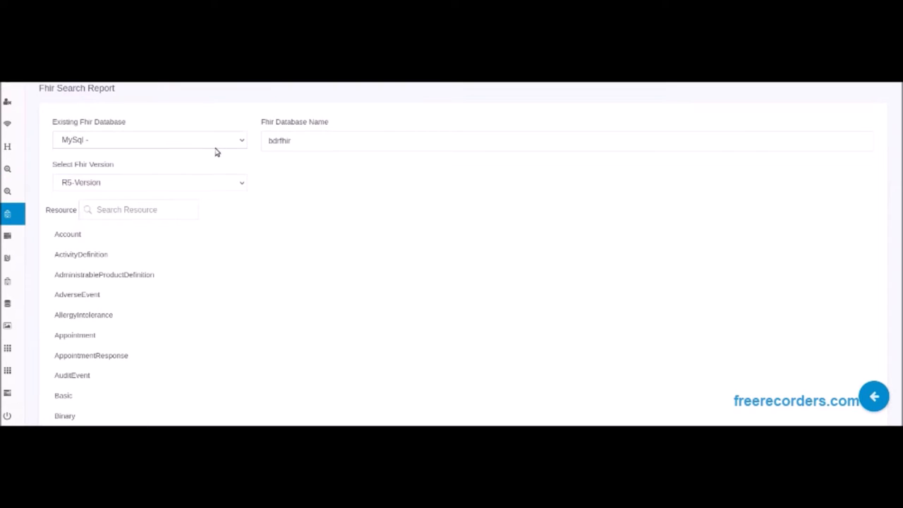
- Keep FHIR version R5 and tick Observation's code-coding-code and subject fields for the report
left_click(148, 182)
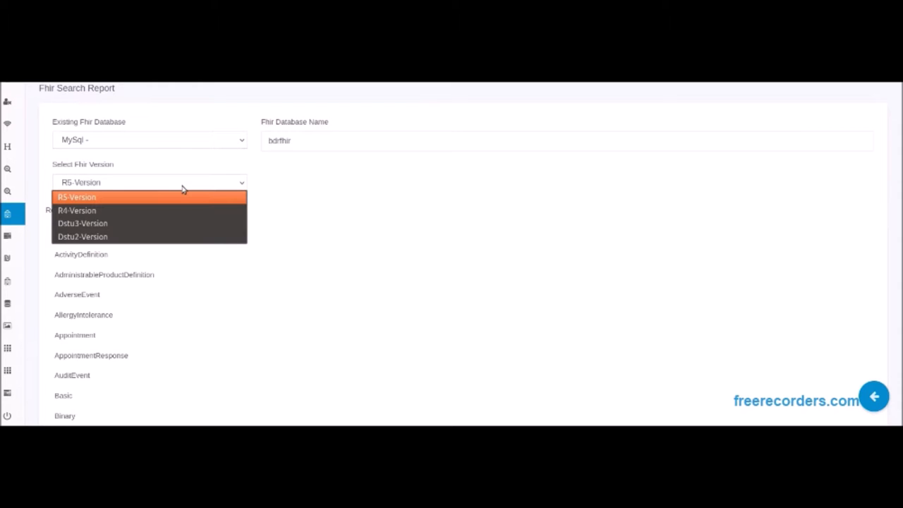
left_click(76, 197)
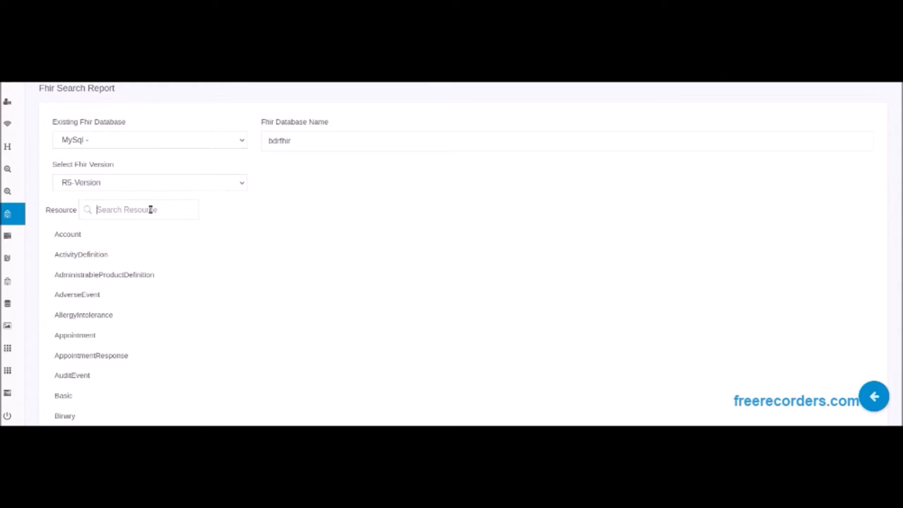
type("ob")
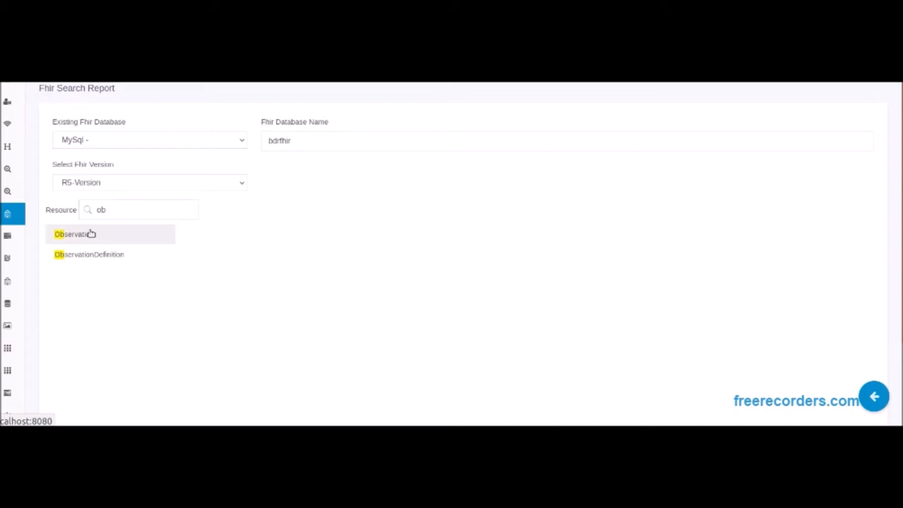
left_click(73, 234)
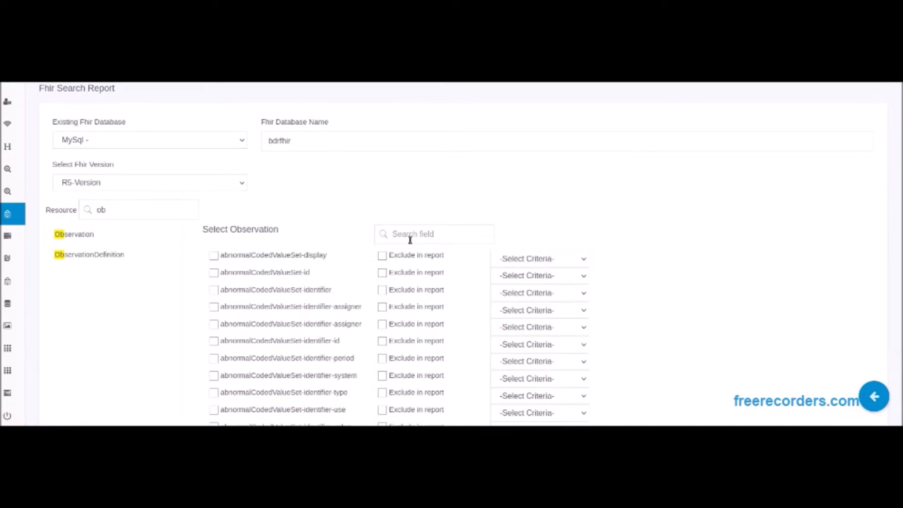
type("code-")
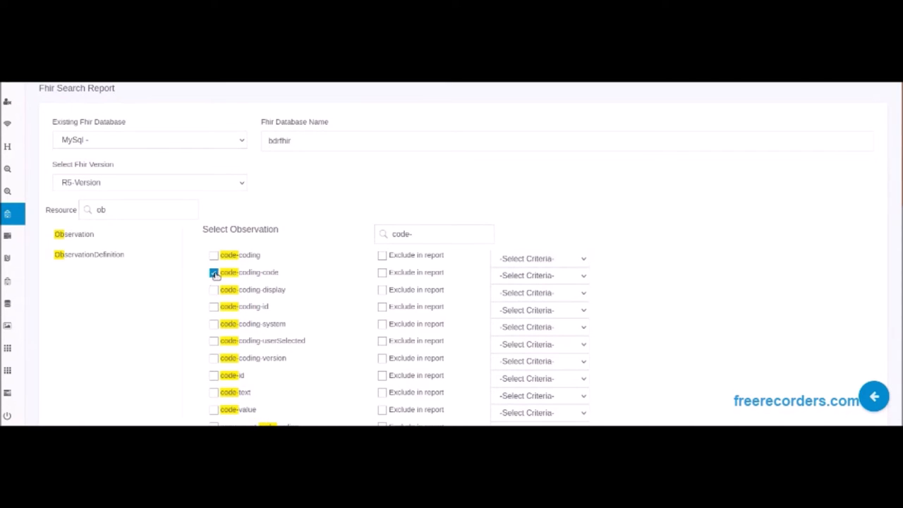
type("cod")
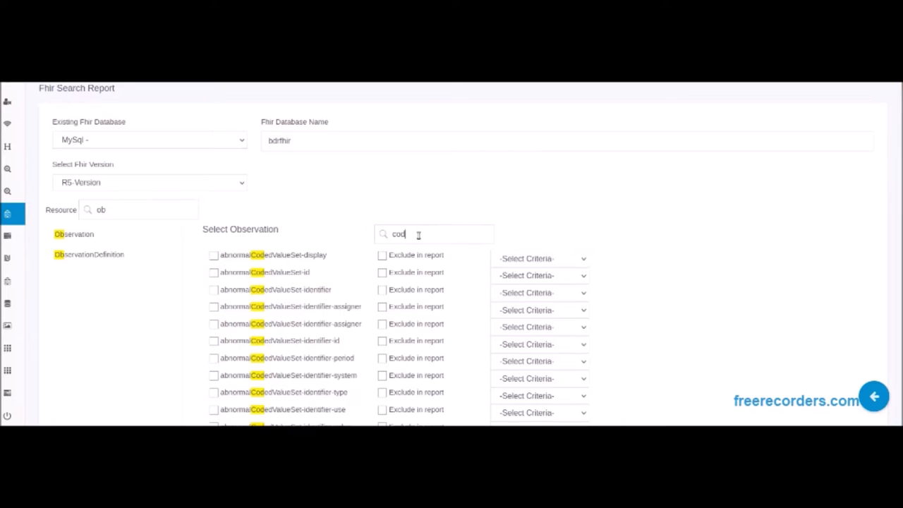
type("s")
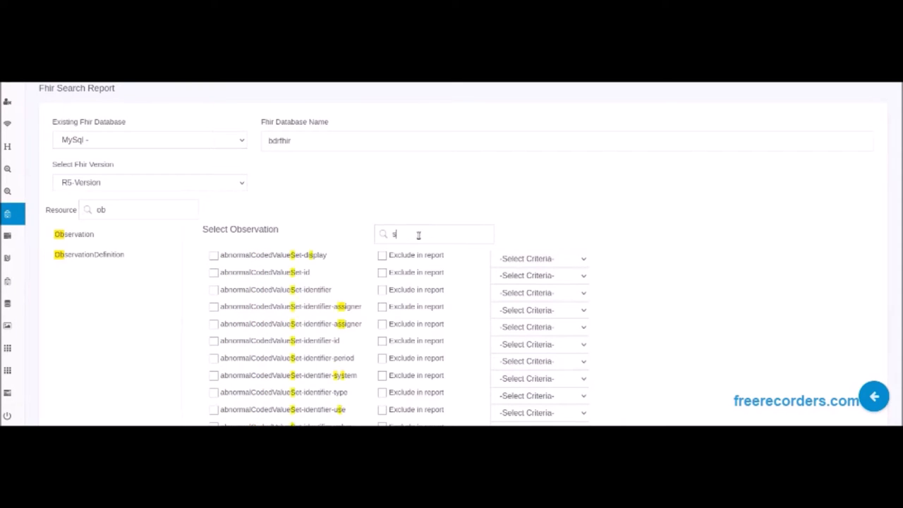
type("ubject")
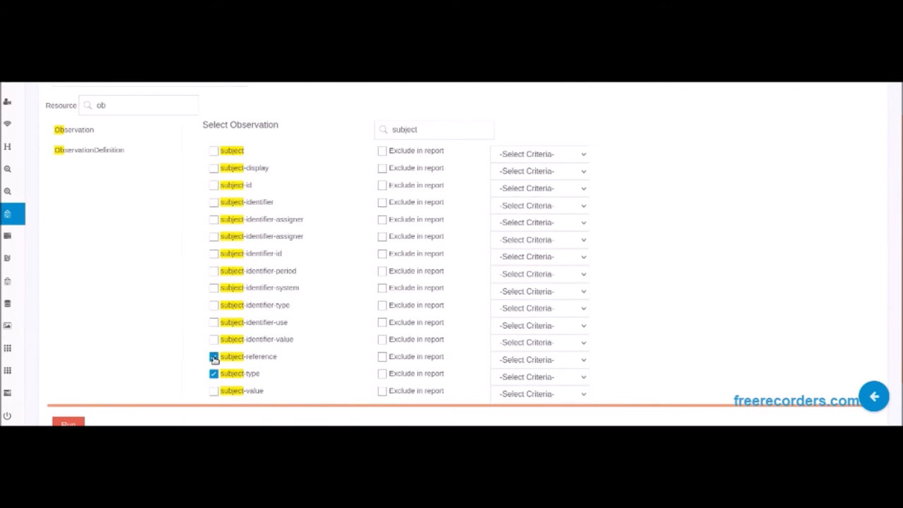
- Add Patient's address-city, name-family and name-given fields to the report
type("pat")
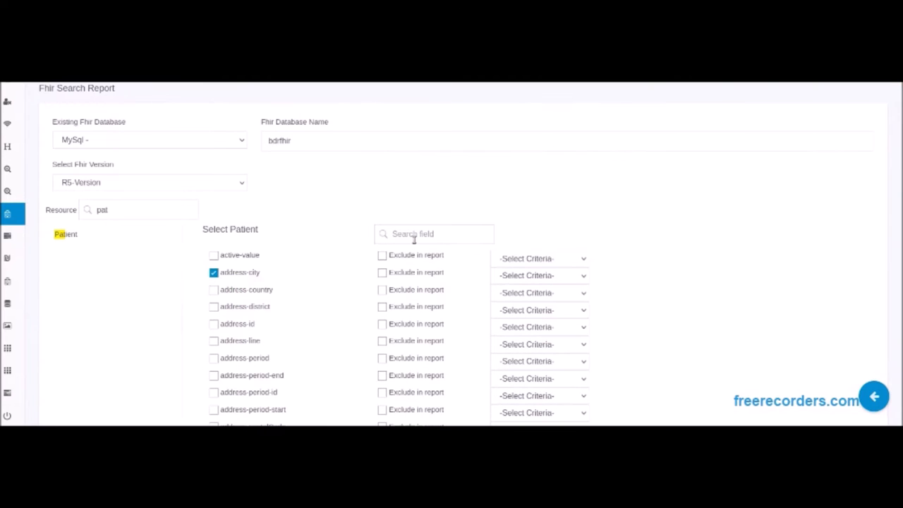
type("name-")
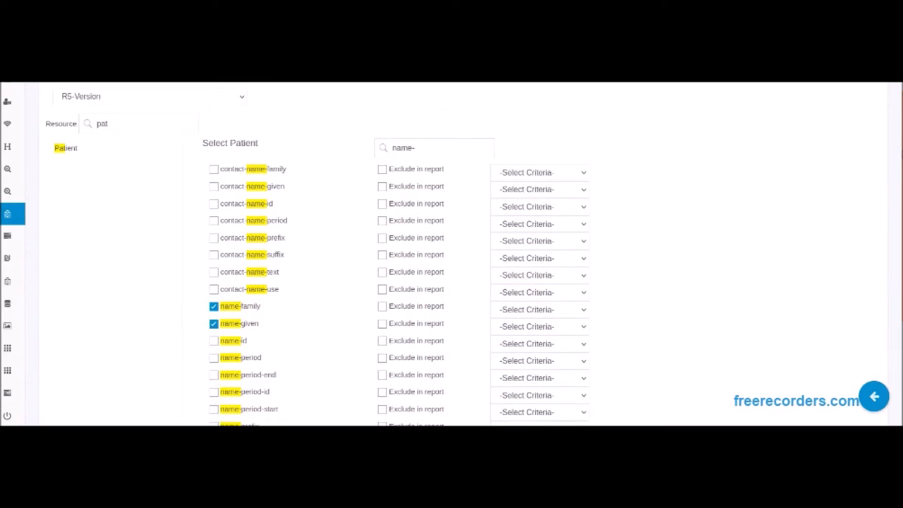
scroll("down", 3)
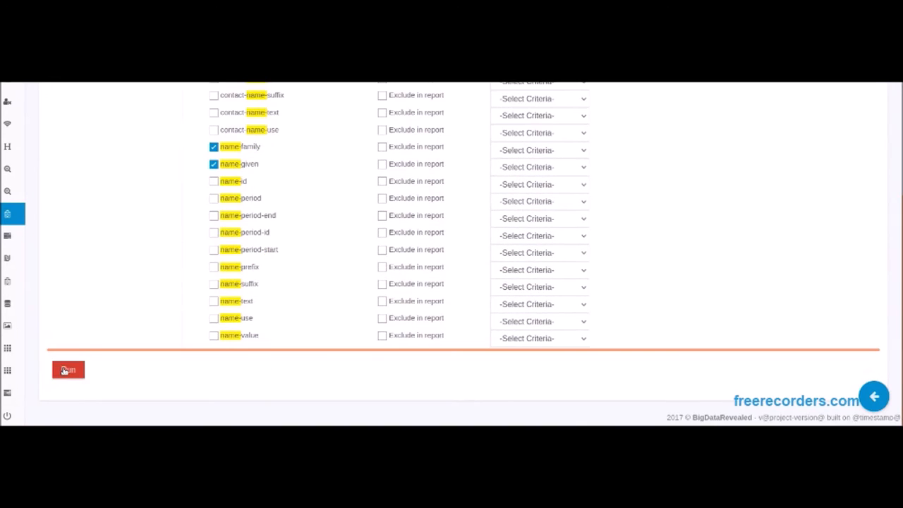
- Run the report on the chosen fields and start downloading it as a protected zip
left_click(68, 369)
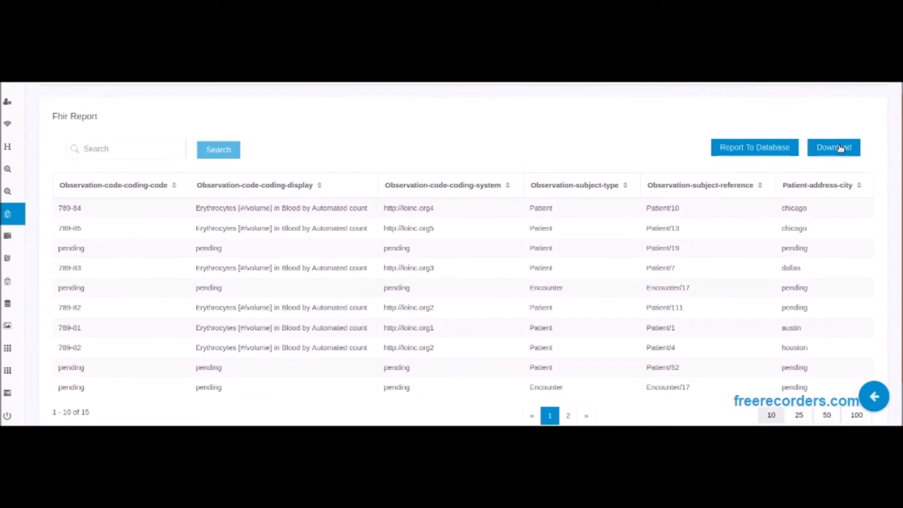
left_click(832, 147)
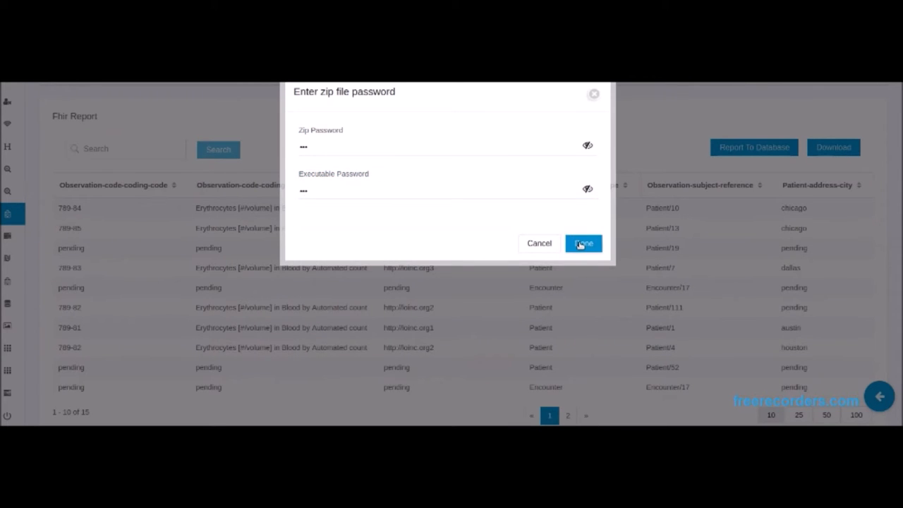
- Confirm the zip and executable passwords and save FhirGeneratedReport.zip to disk
left_click(582, 242)
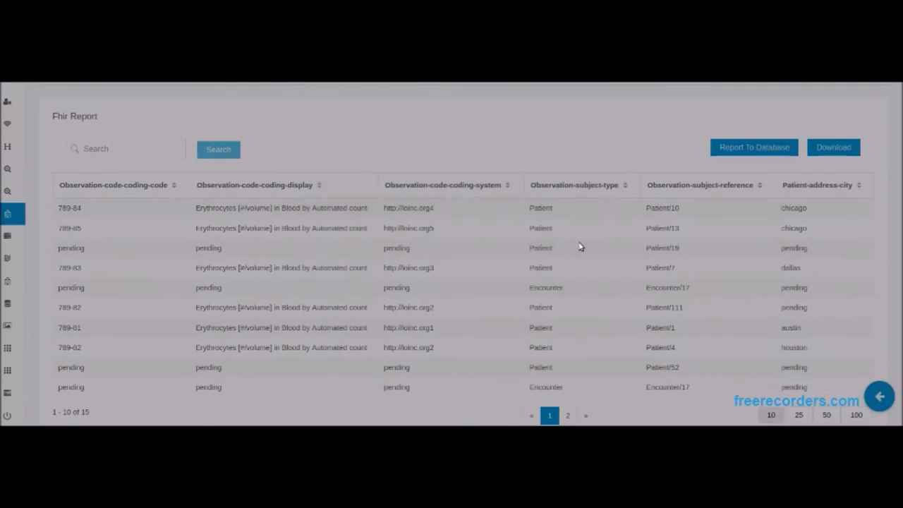
left_click(833, 146)
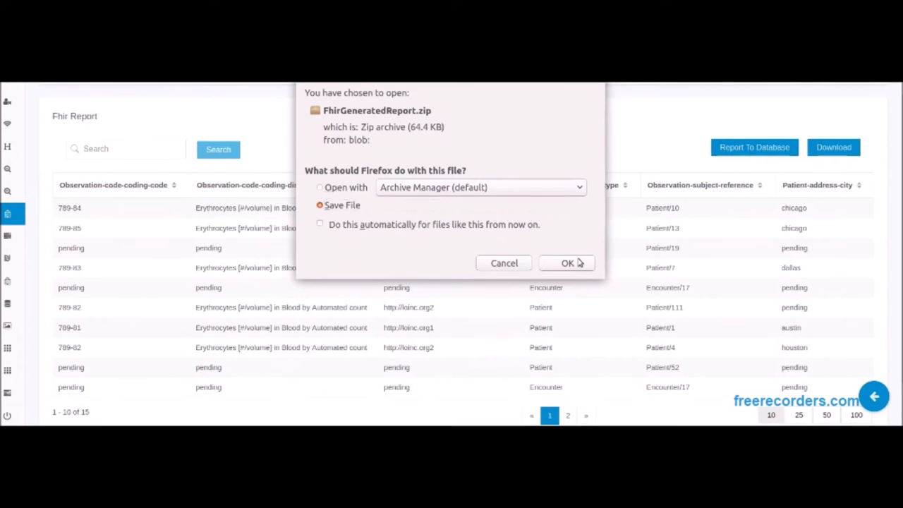
left_click(567, 263)
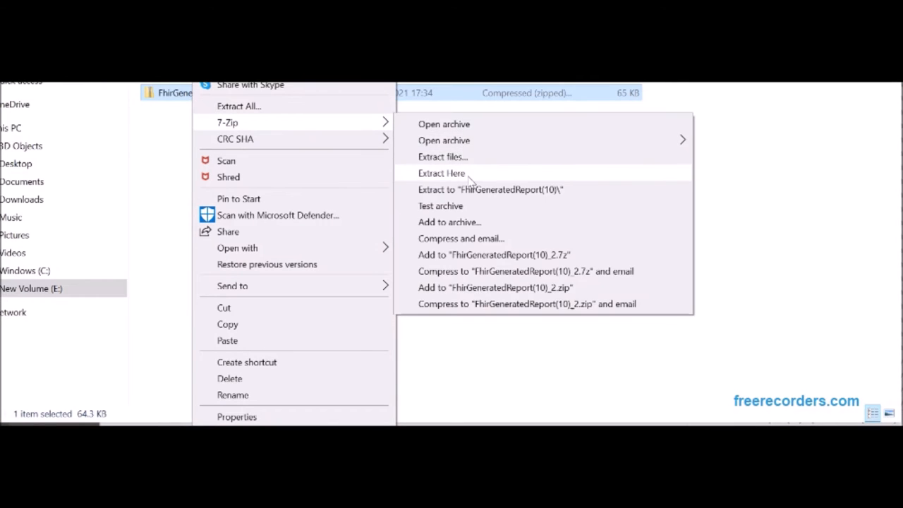
- Extract the password-protected report zip into its folder with 7-Zip
left_click(440, 172)
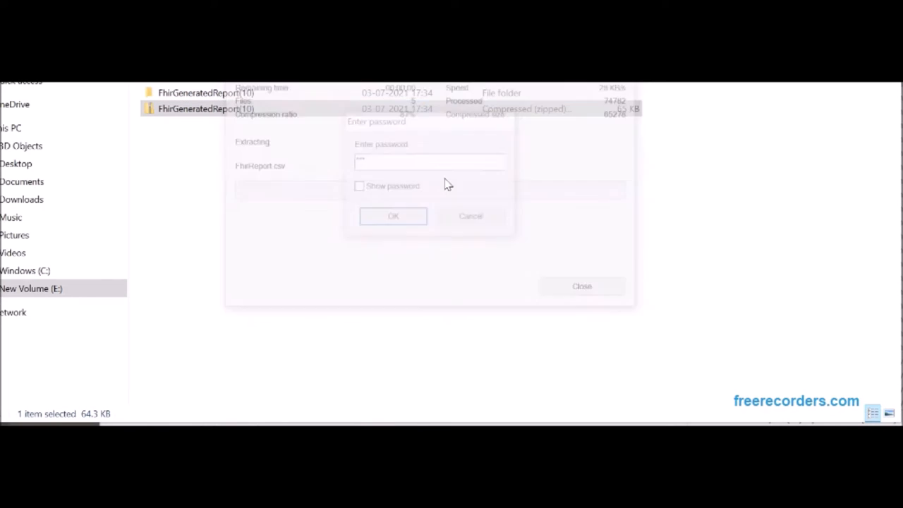
left_click(392, 216)
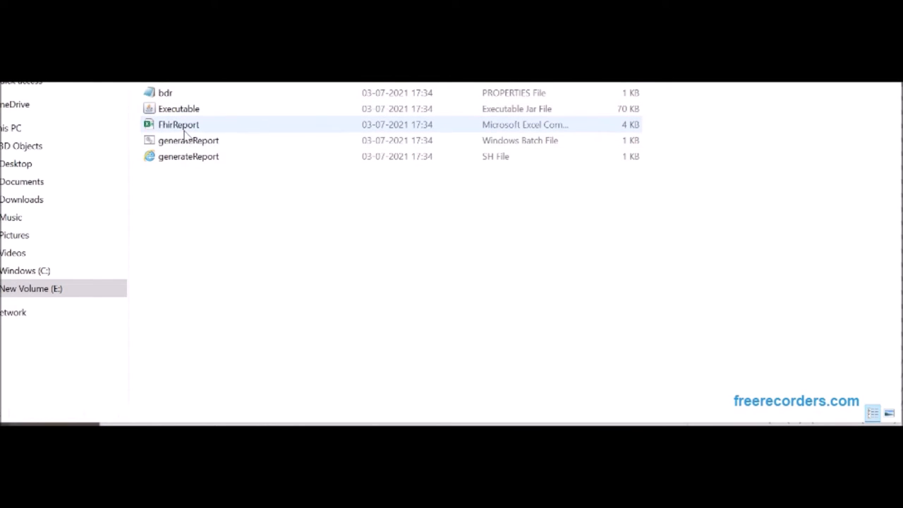
left_click(178, 124)
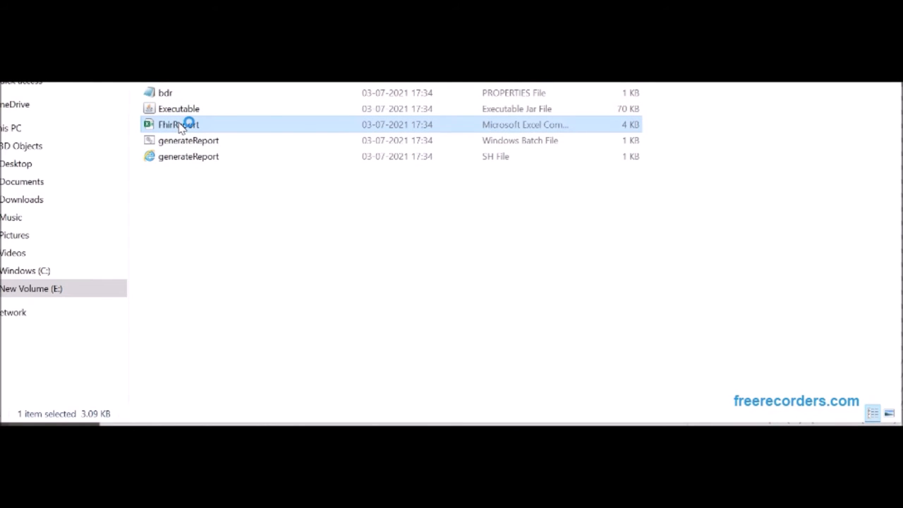
- Run the decryption executable with its password and open the resulting DecryptedData file
double_click(178, 124)
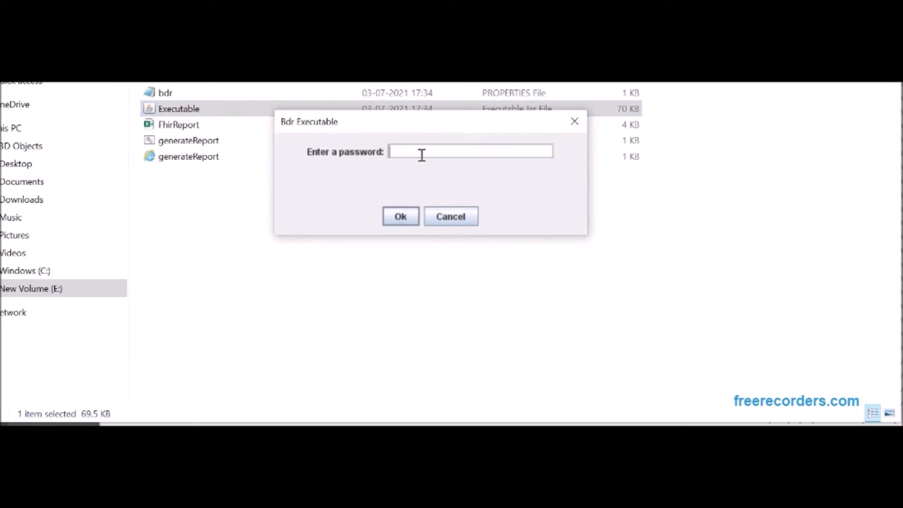
left_click(401, 216)
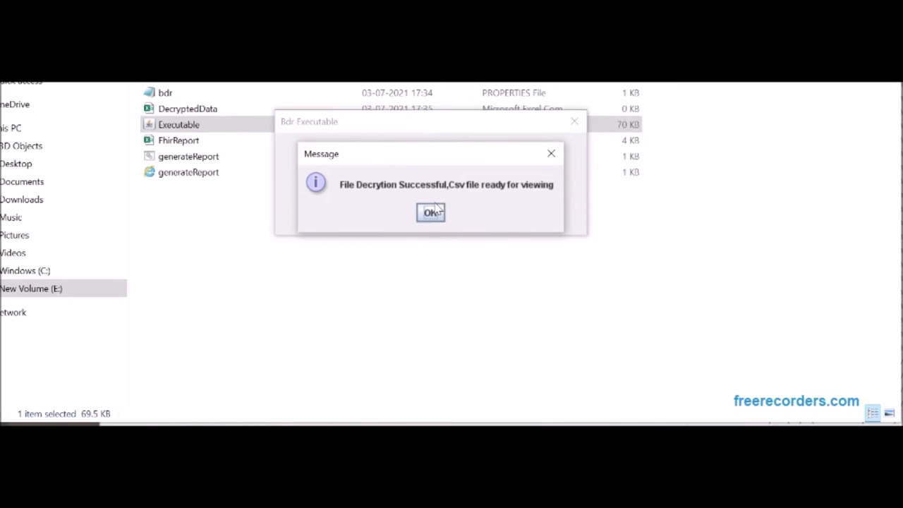
left_click(430, 212)
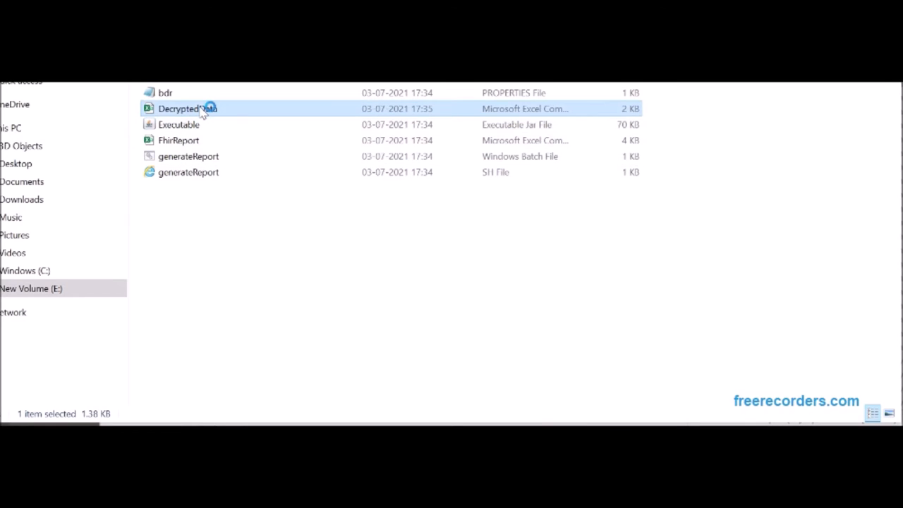
double_click(188, 107)
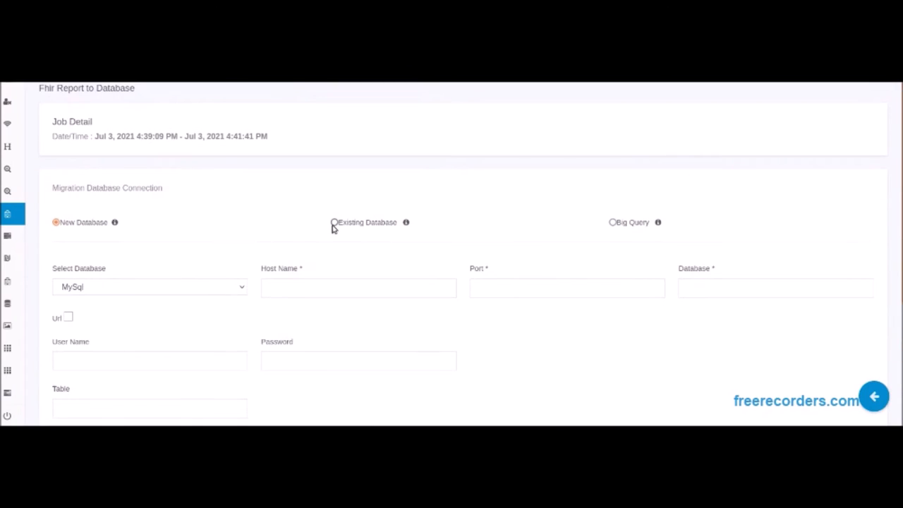
- Switch the File Report to Database form to an existing MySQL database on localhost:3306, database data, user root
left_click(335, 223)
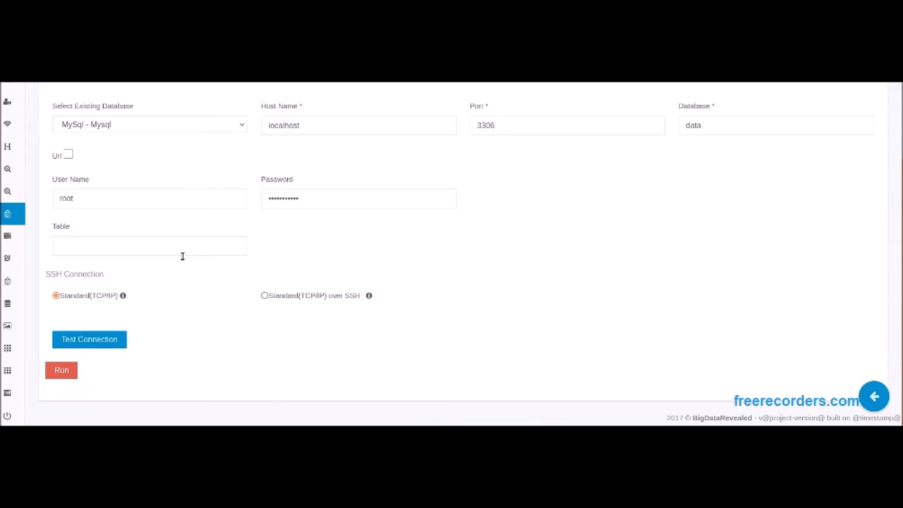
mouse_move(478, 256)
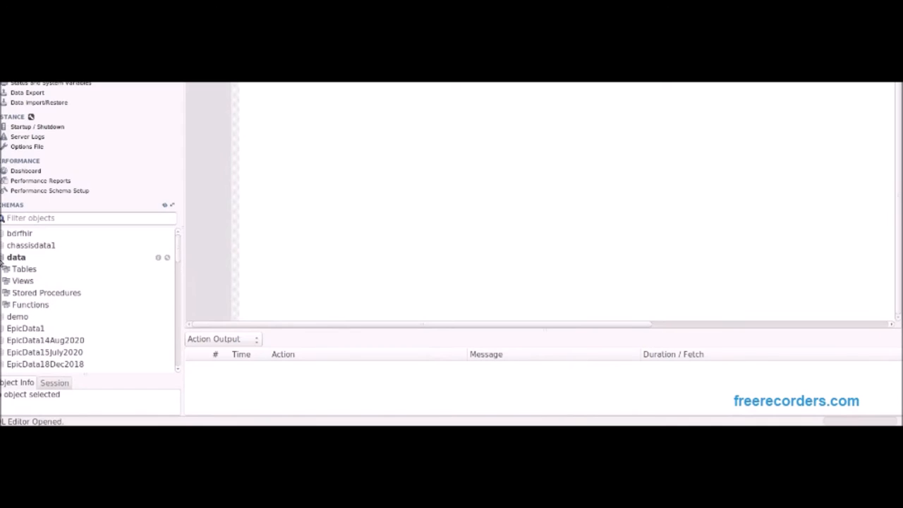
- Expand the data schema's tables and examine the newest fhir report table
left_click(24, 268)
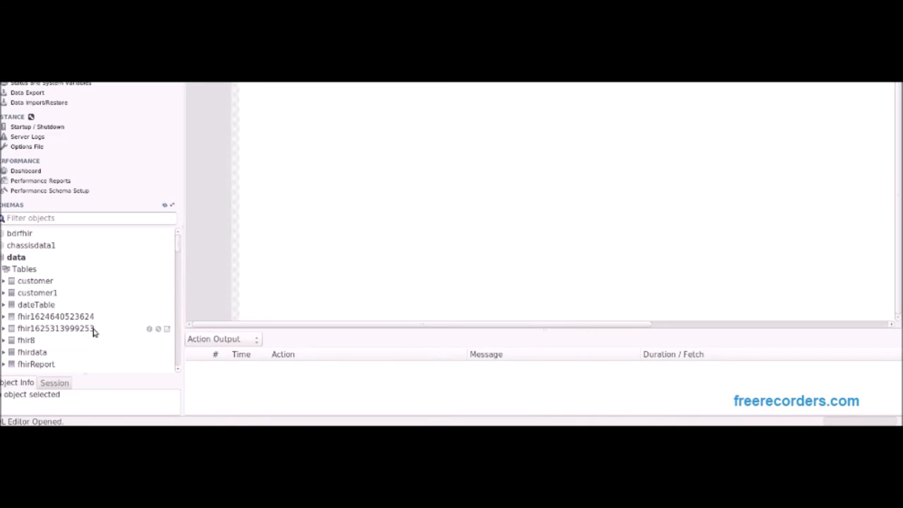
left_click(57, 327)
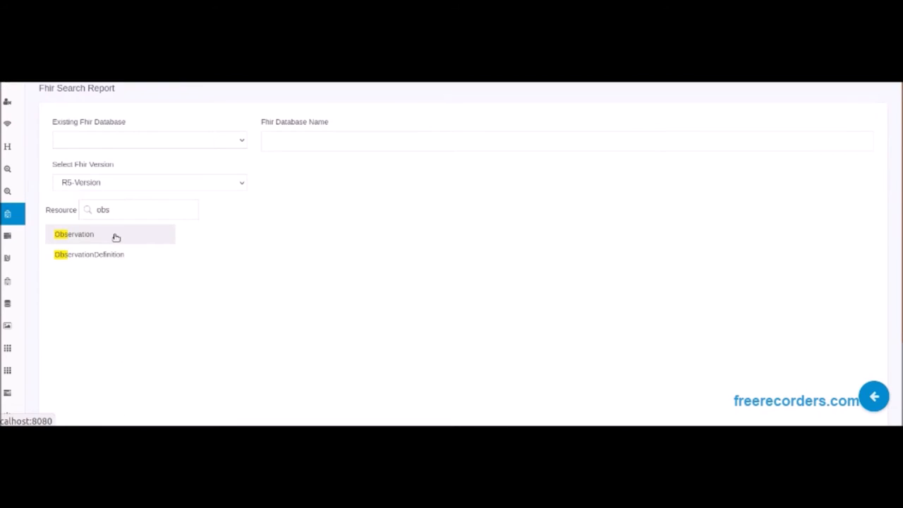
- Choose the Observation resource and include its code display and subject fields
left_click(74, 234)
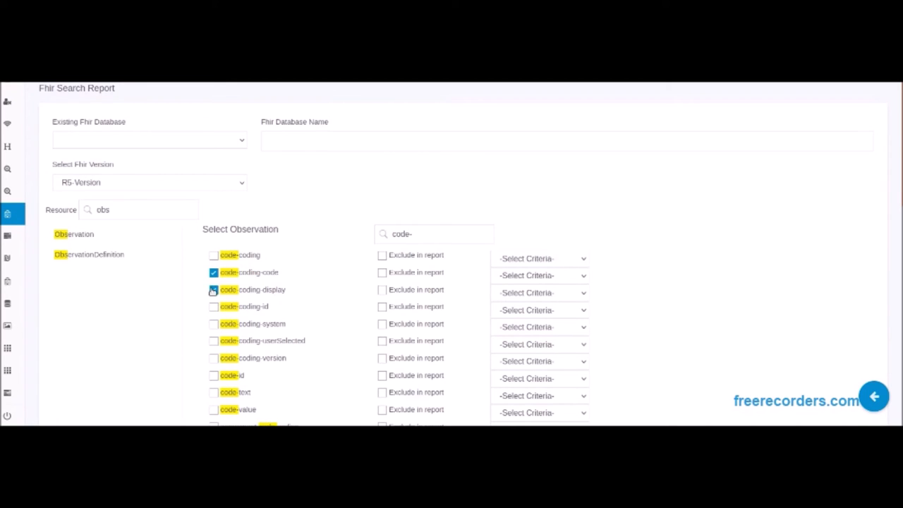
left_click(213, 323)
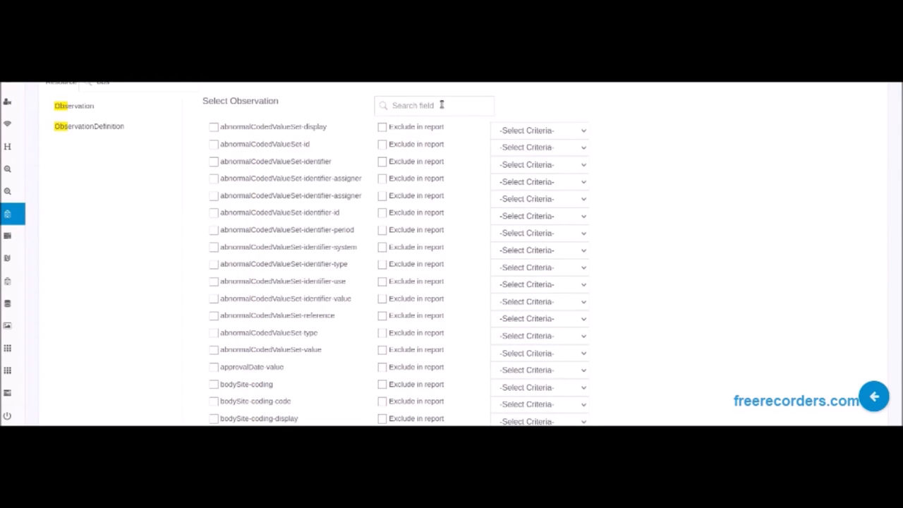
type("subj")
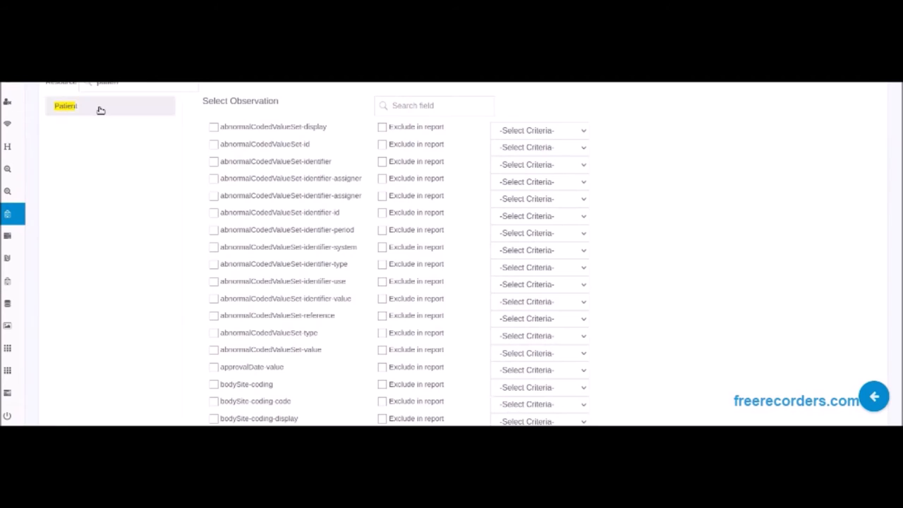
- Switch to Patient, set the address-city condition to dallas, and run the report job
left_click(64, 106)
type("dallas")
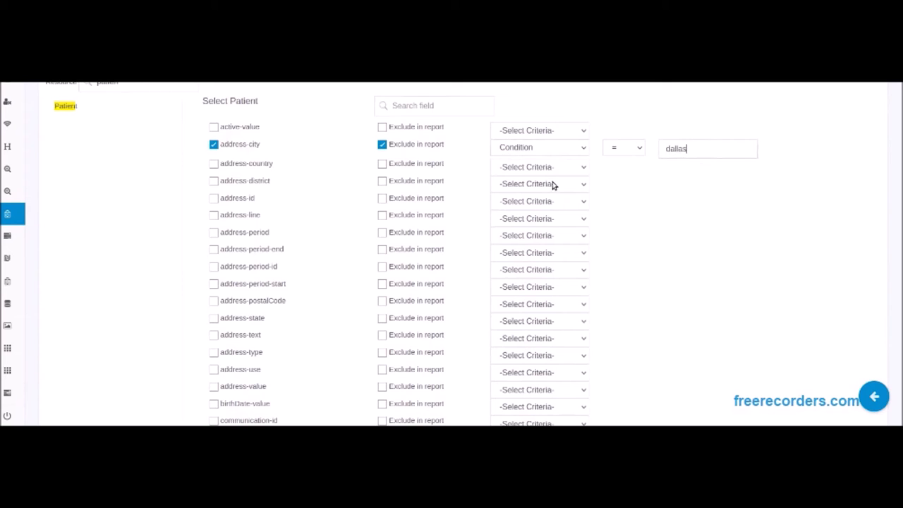
mouse_move(203, 196)
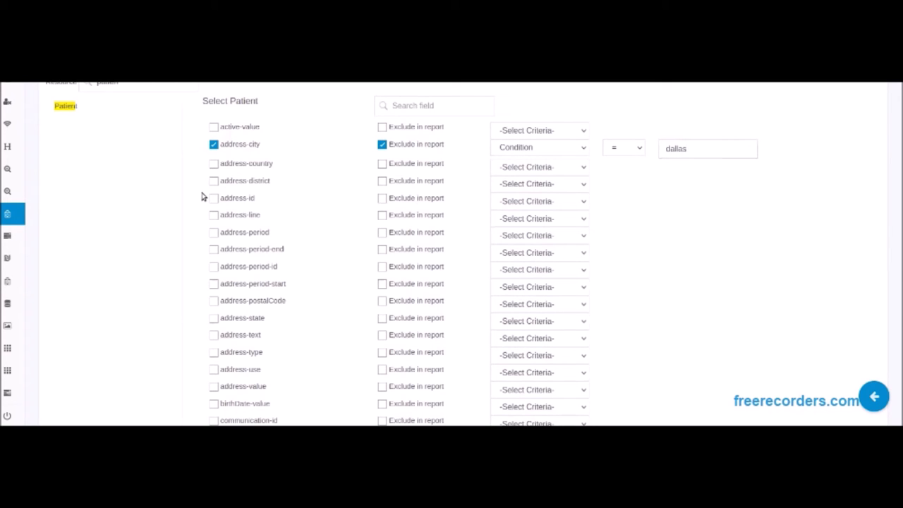
scroll("down", 3)
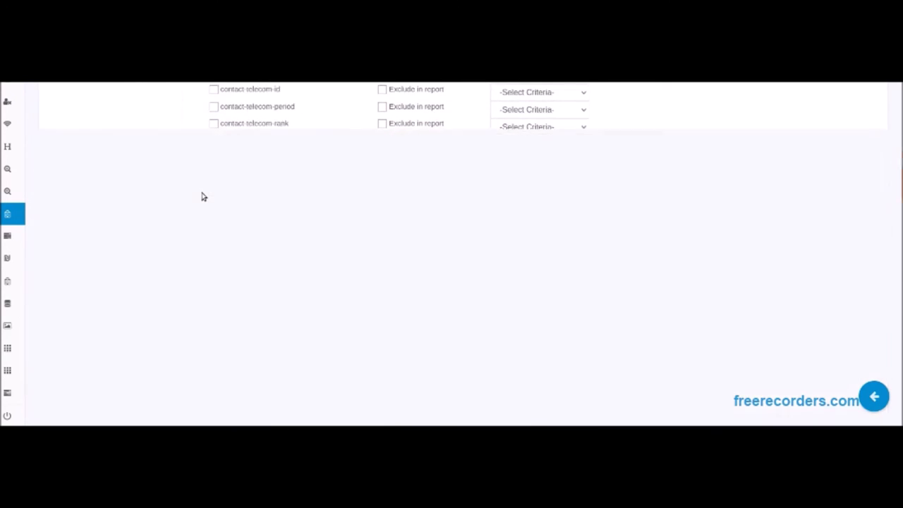
scroll("down", 3)
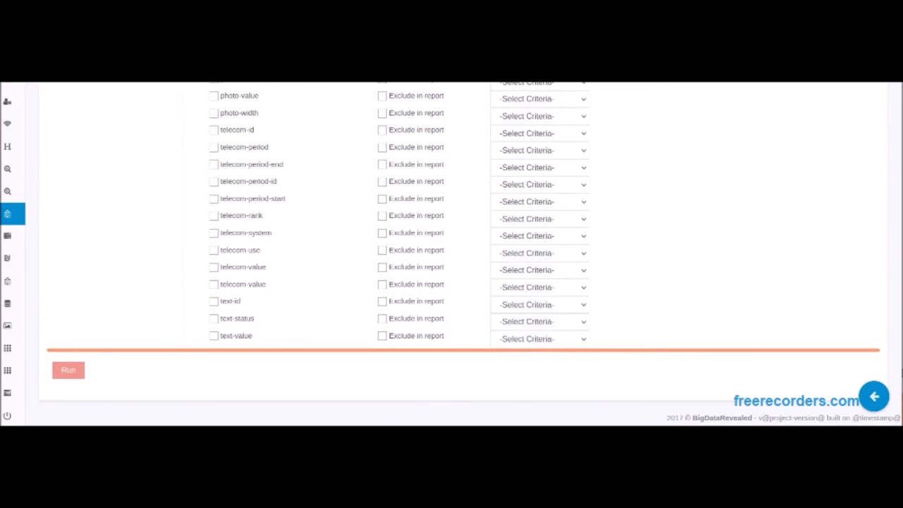
left_click(68, 370)
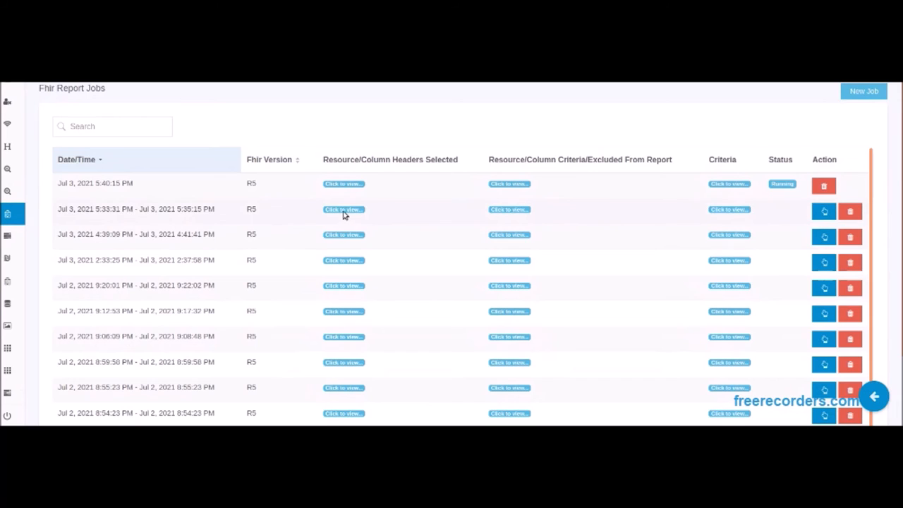
- View the dallas-filtered job's chosen column headers and open its finished output
left_click(344, 209)
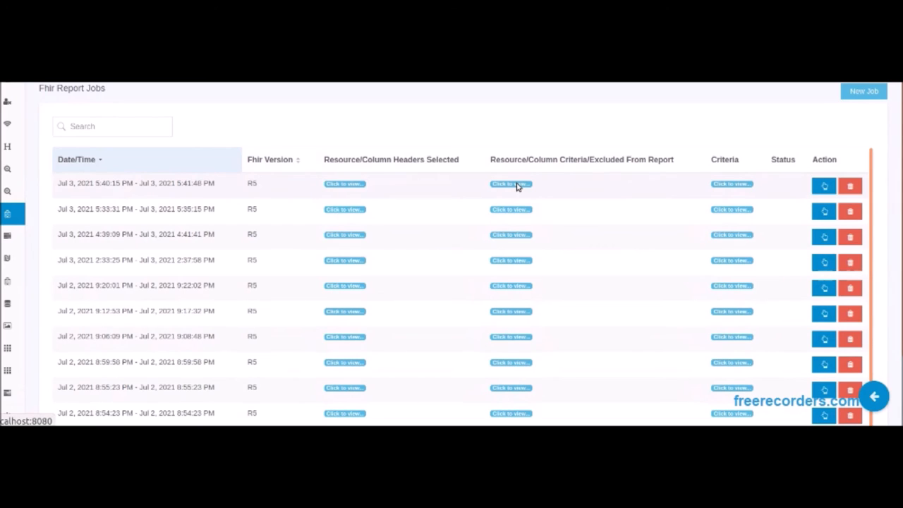
mouse_move(511, 184)
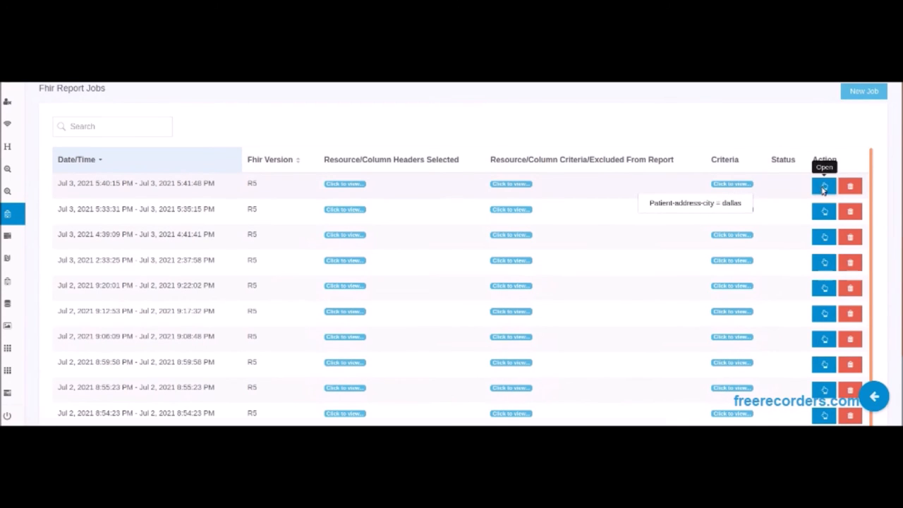
left_click(823, 186)
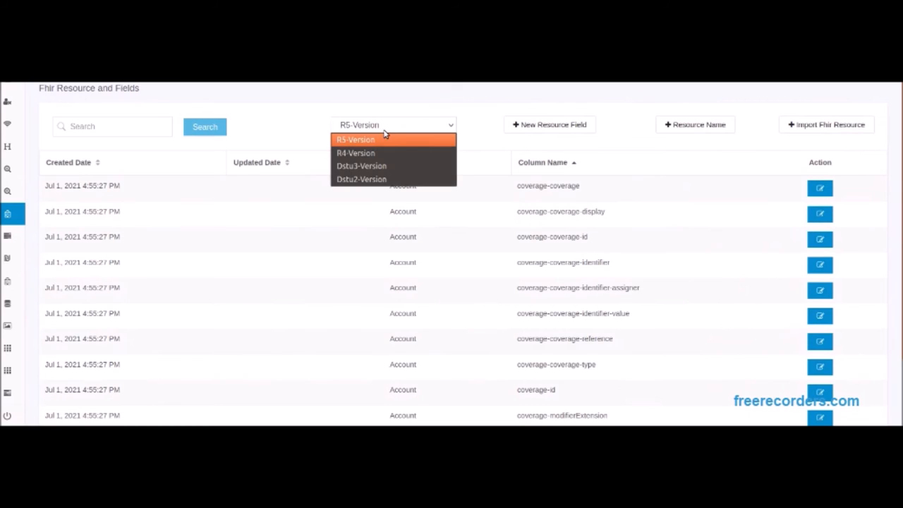
- Compare stored resource fields between R4 and Dstu3, then start re-importing all FHIR resources
left_click(356, 153)
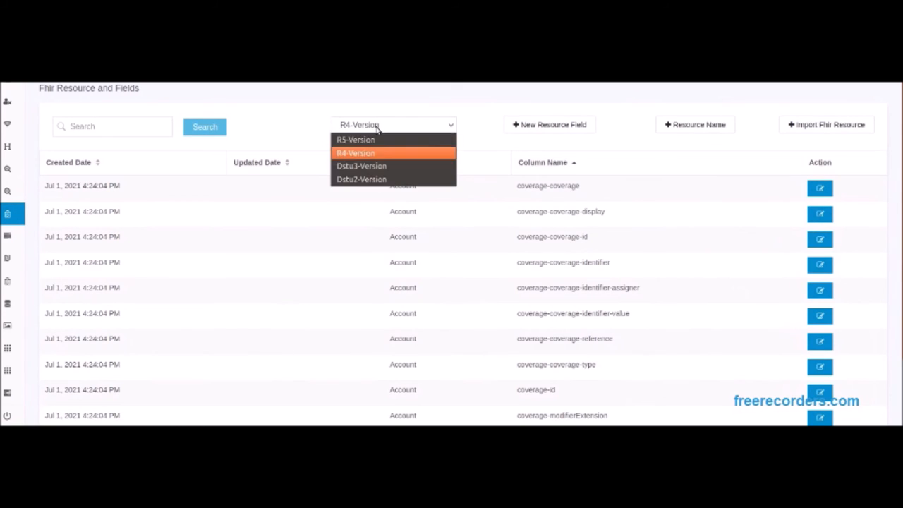
left_click(362, 166)
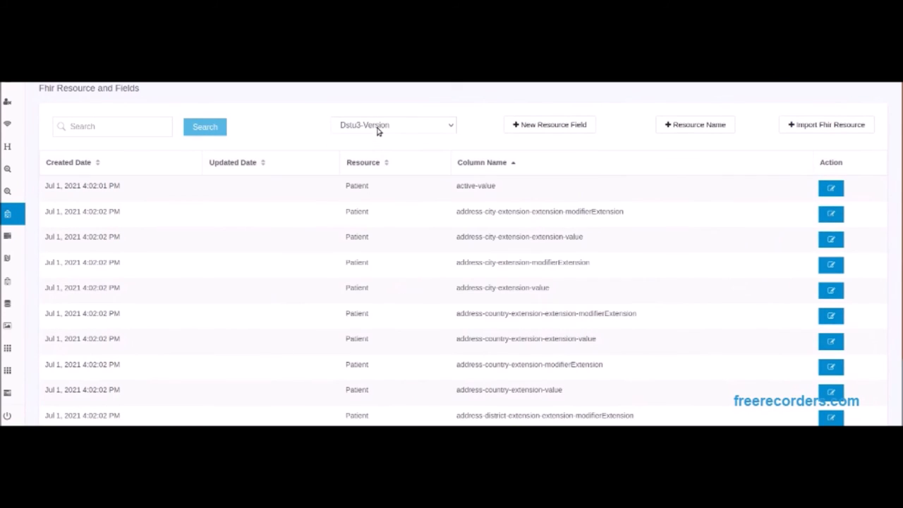
left_click(395, 124)
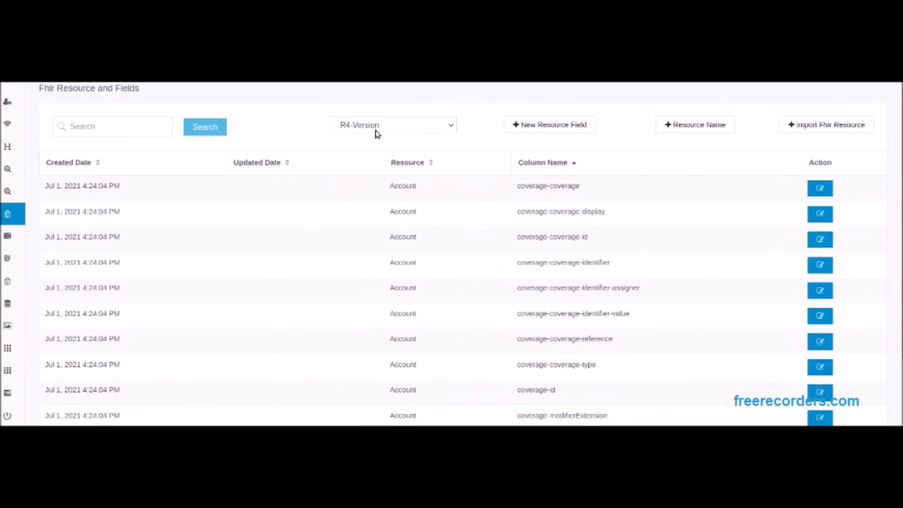
left_click(395, 124)
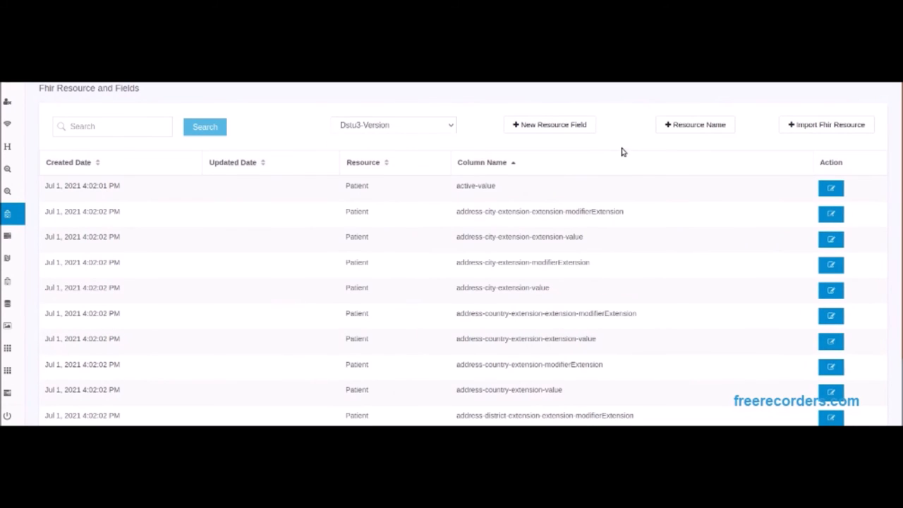
mouse_move(765, 133)
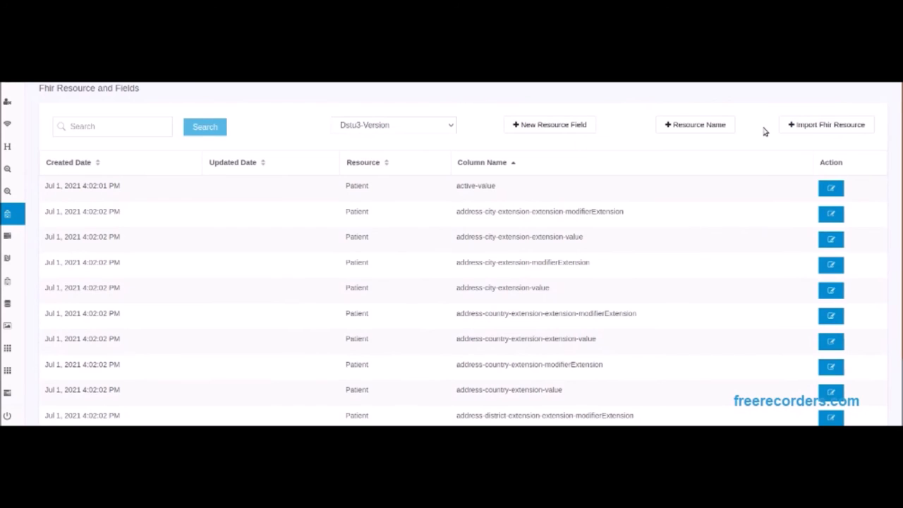
left_click(827, 124)
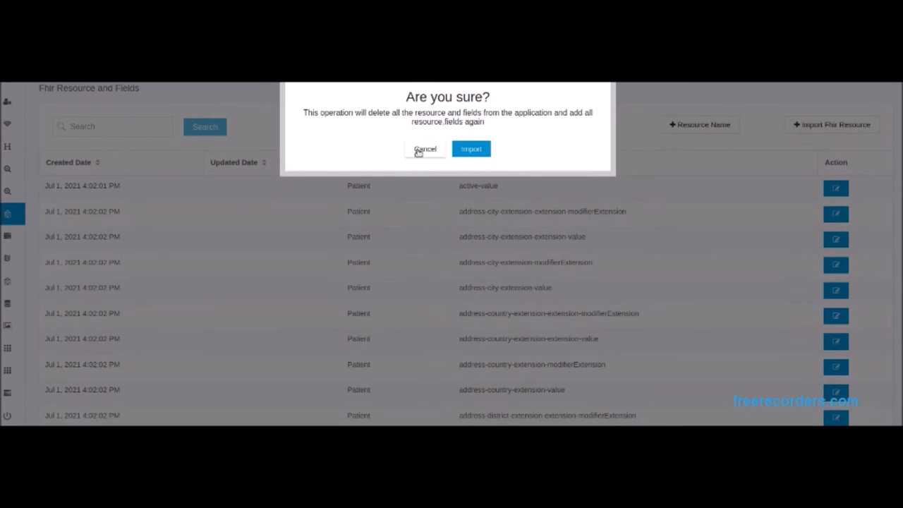